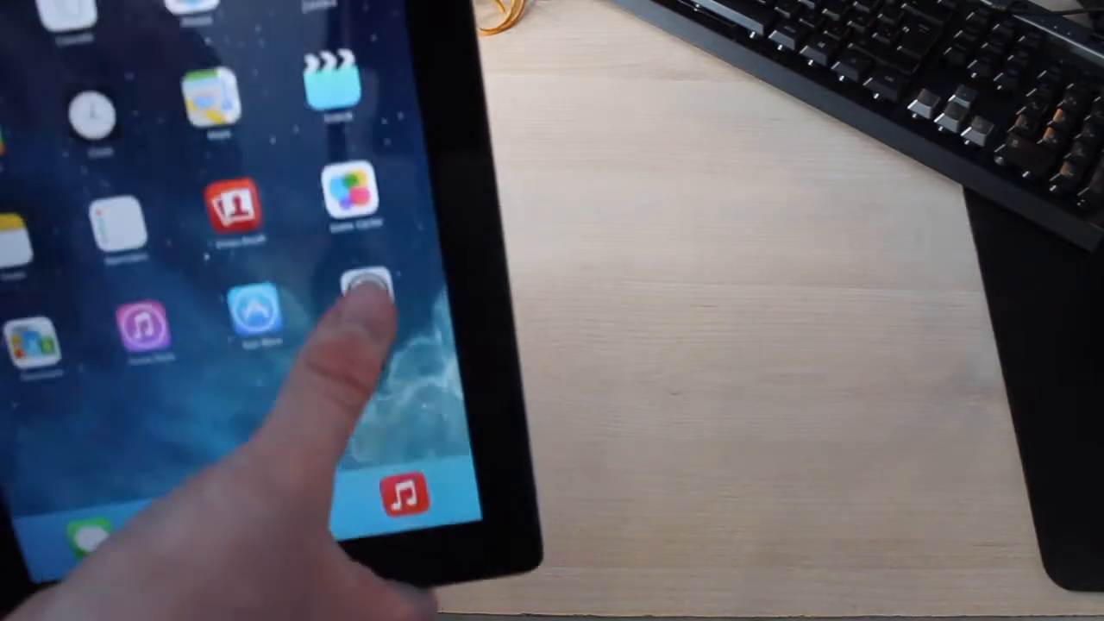
# Launch Settings from the home screen to reach the General page
pyautogui.click(371, 293)
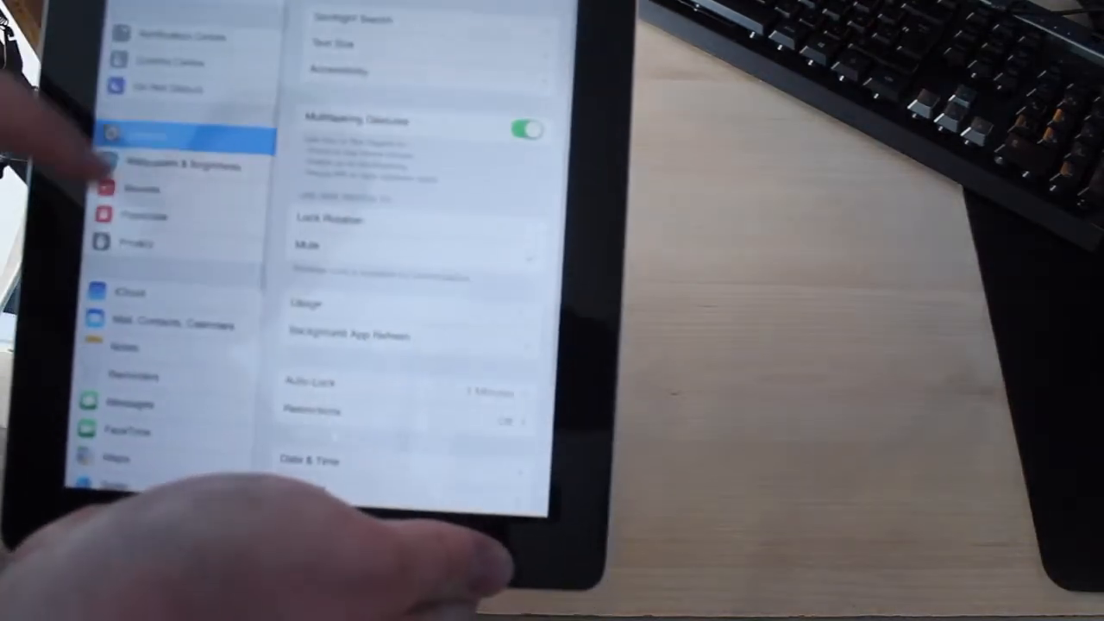